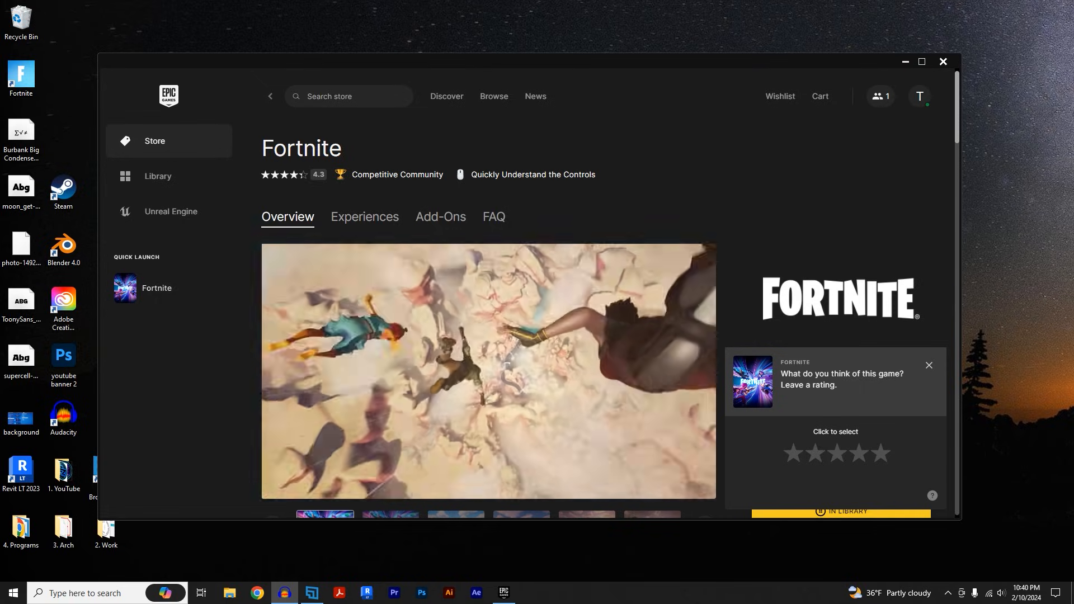
Open Fortnite's Manage settings from the Epic Games Launcher Library
click(168, 176)
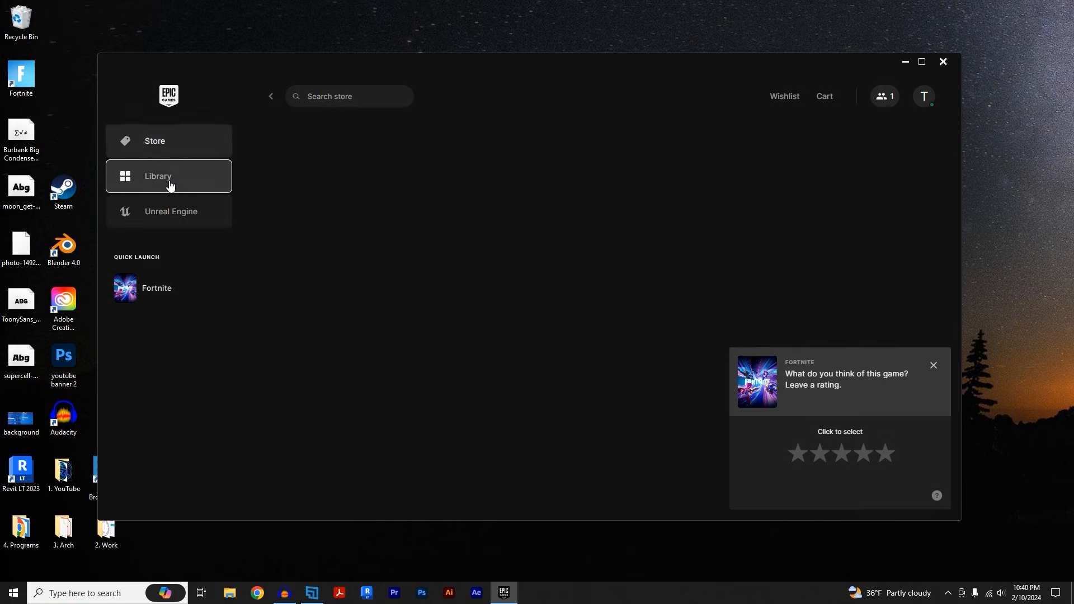
click(168, 176)
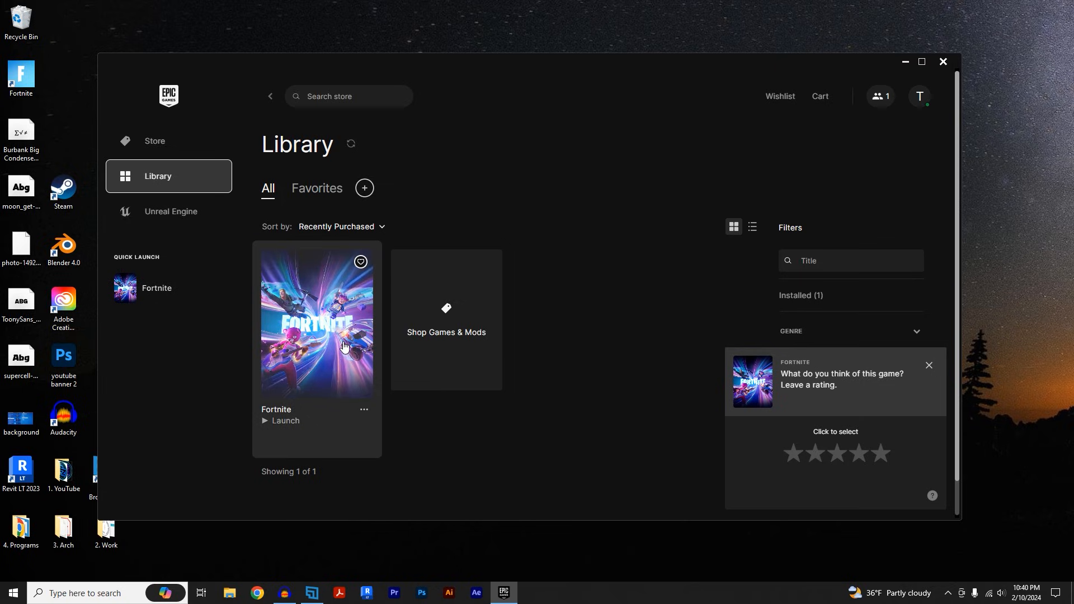
right_click(316, 322)
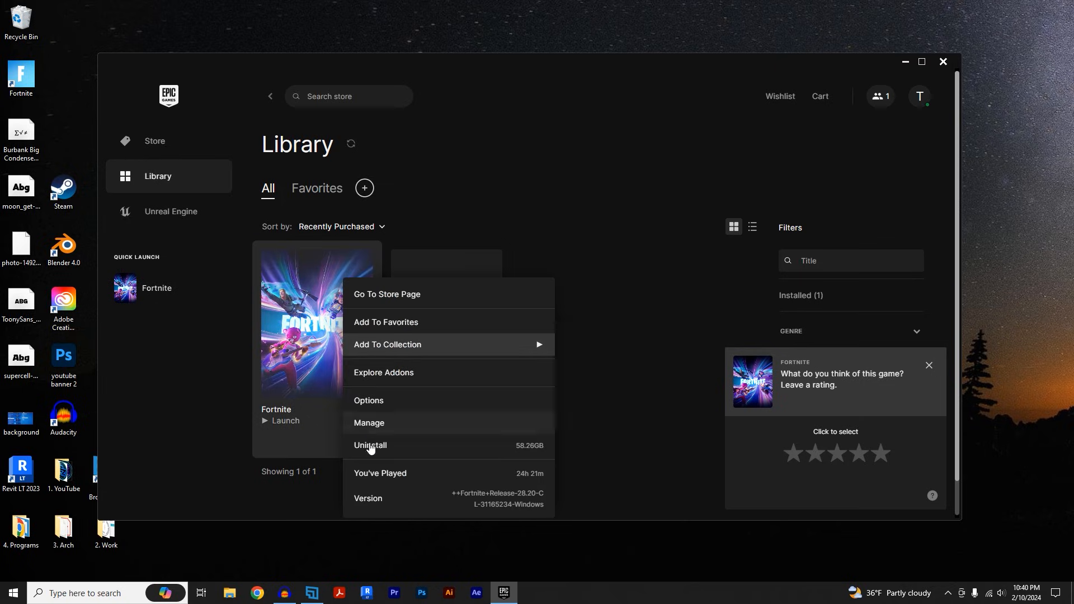
mouse_move(382, 427)
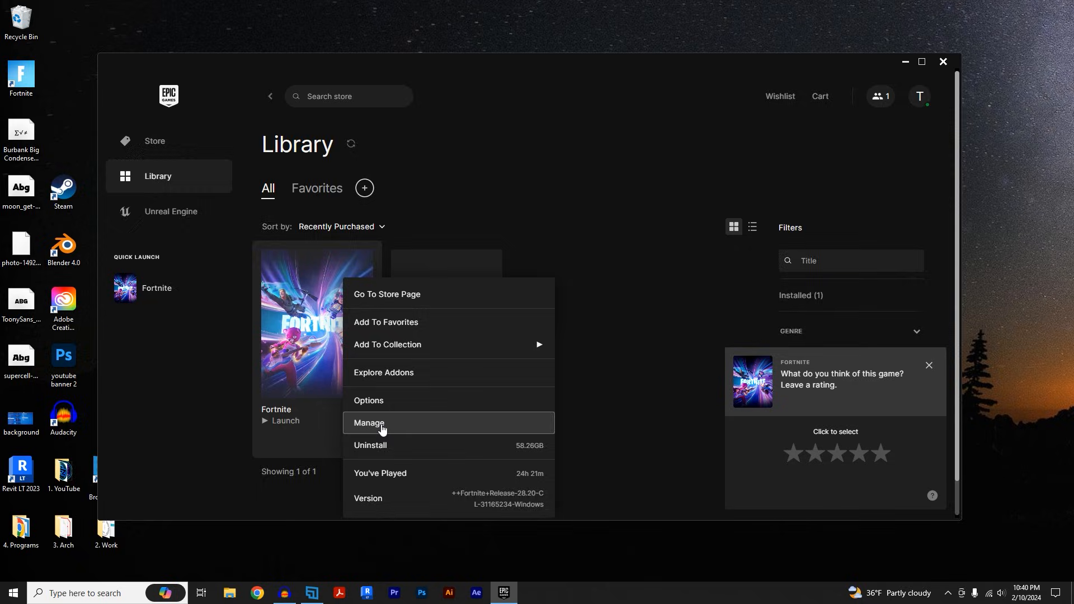
click(369, 423)
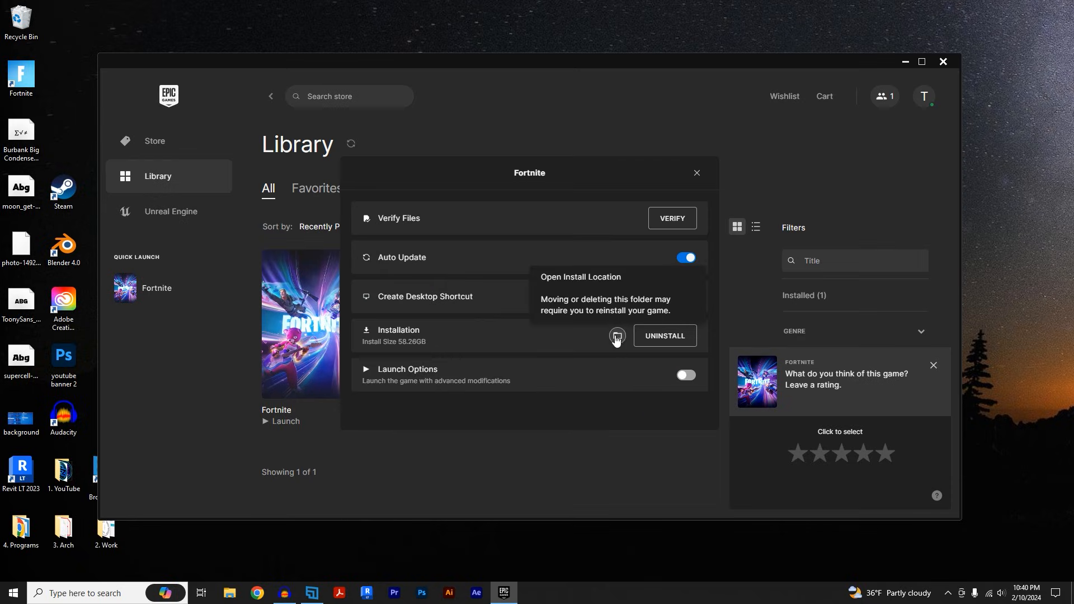
Open Fortnite's install location, close the Epic Games Launcher, and check background apps
click(616, 336)
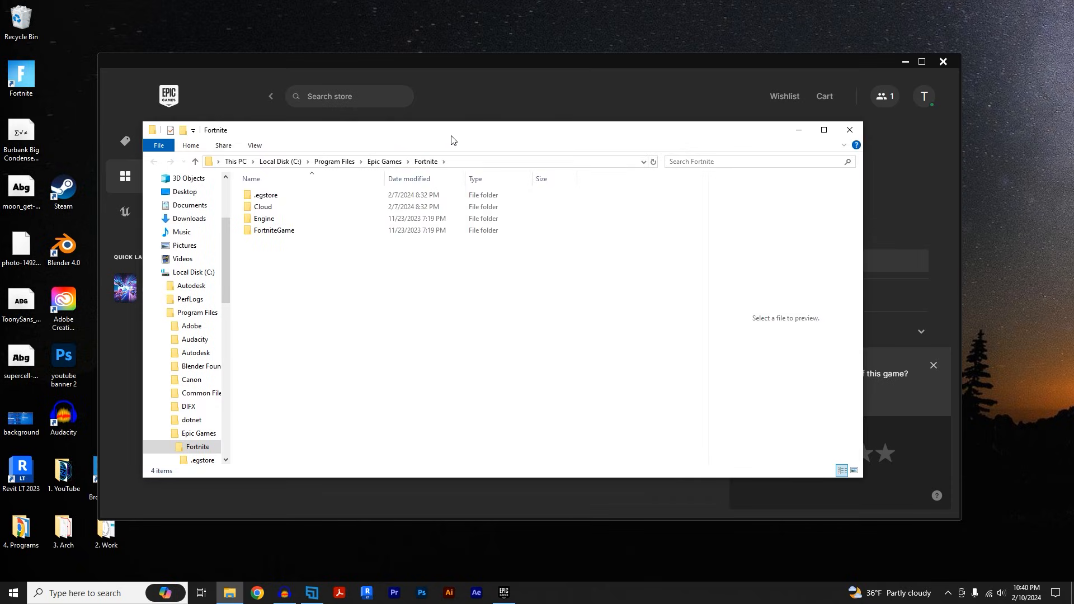
mouse_move(905, 104)
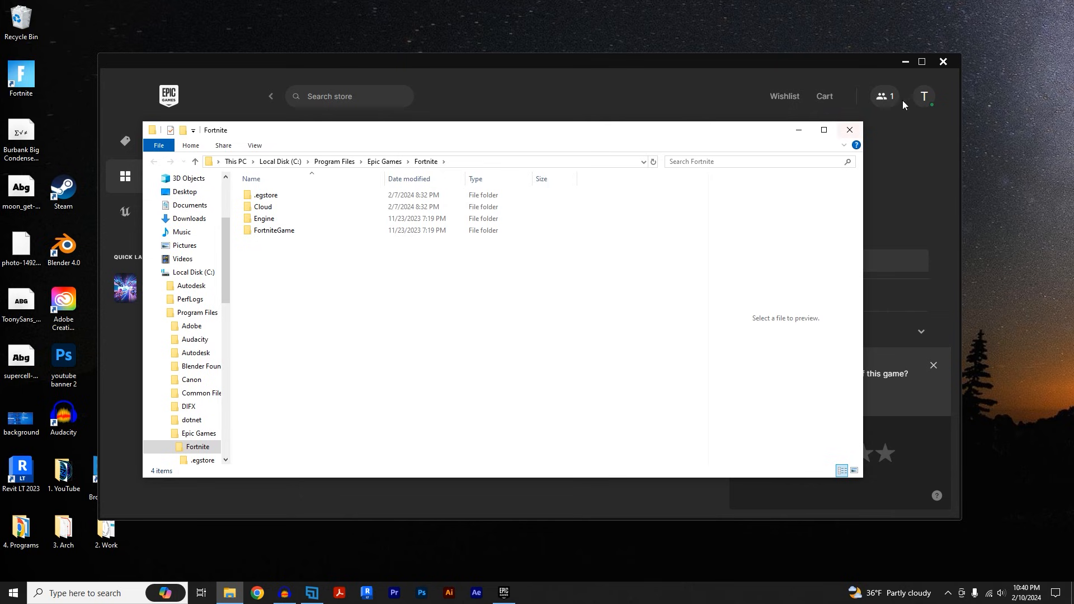
mouse_move(943, 61)
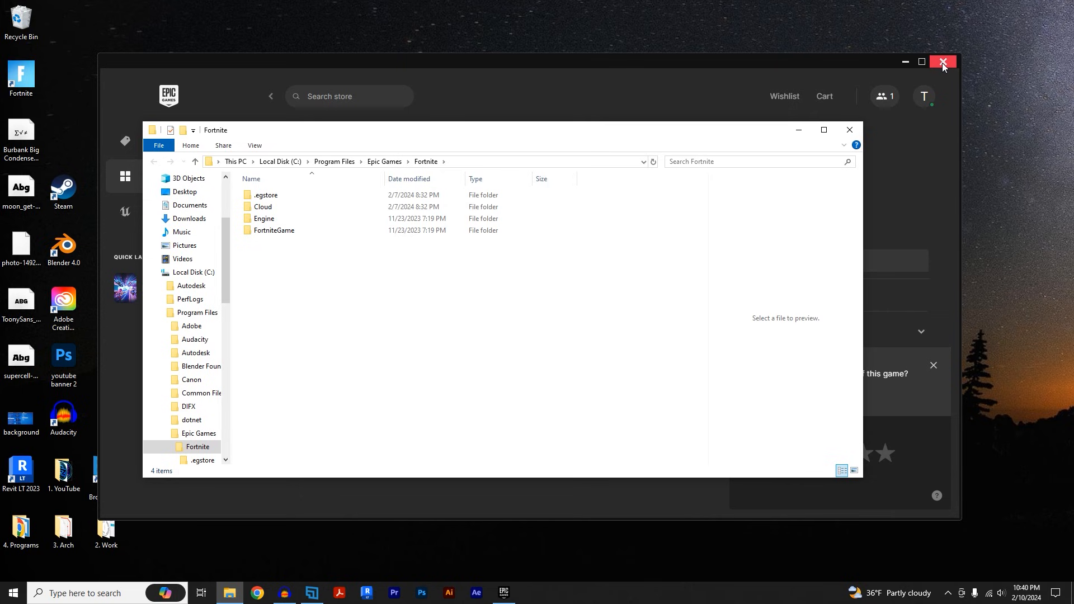
click(944, 62)
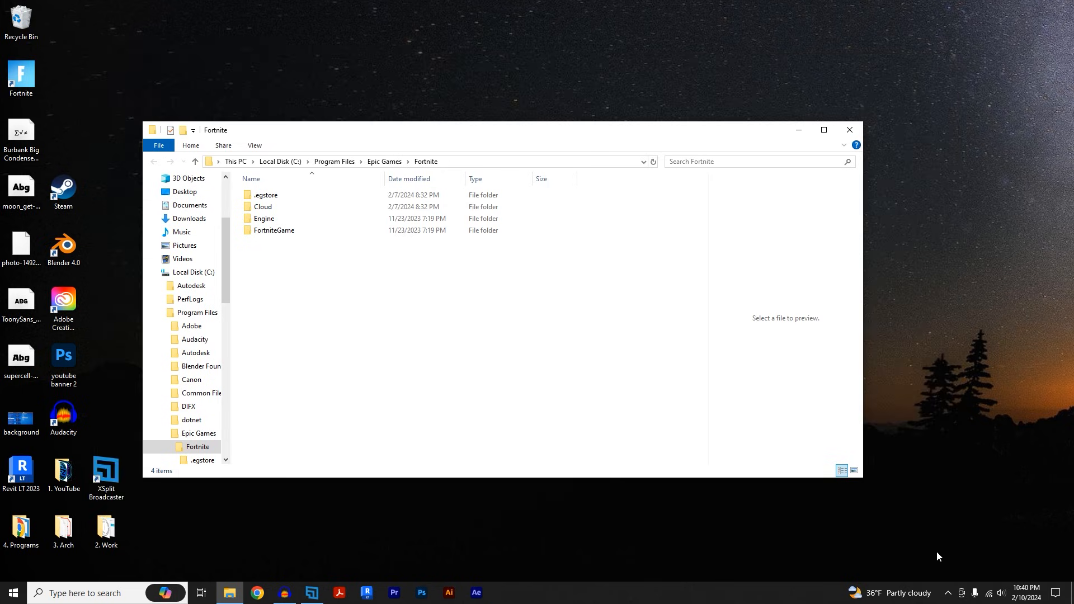
mouse_move(949, 593)
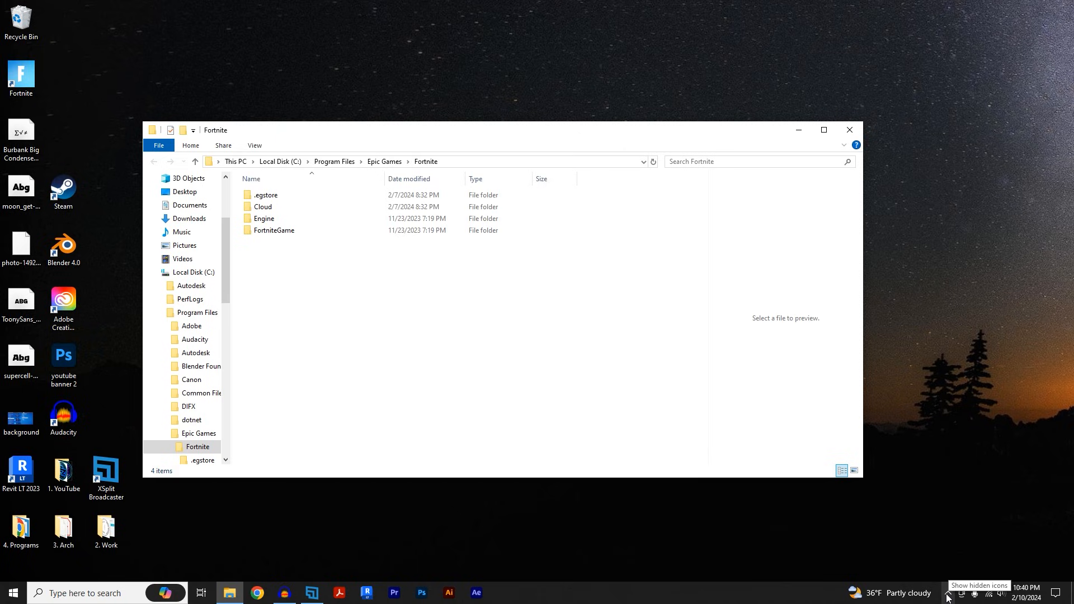
click(948, 593)
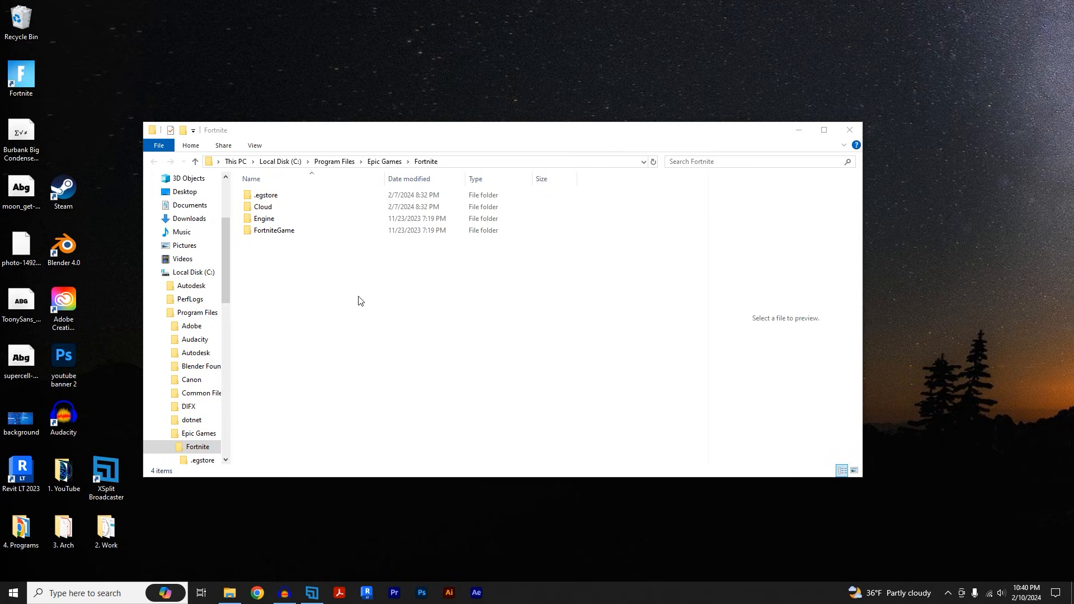
Go through FortniteGame, Binaries, Win64 into EasyAntiCheat and select EasyAntiCheat_EOS_Setup
click(274, 230)
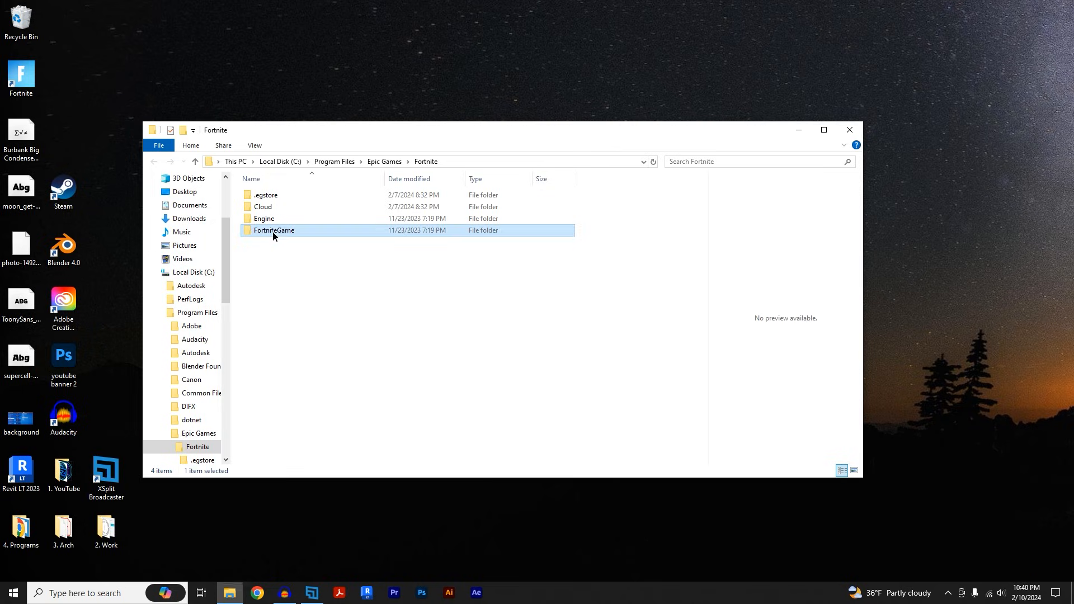
double_click(273, 230)
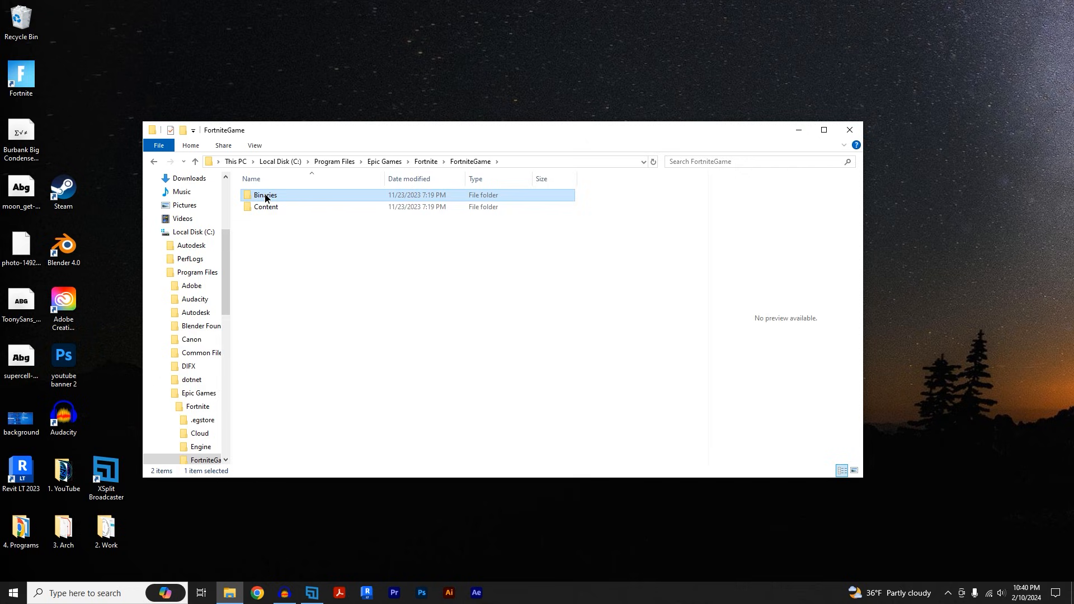
double_click(265, 195)
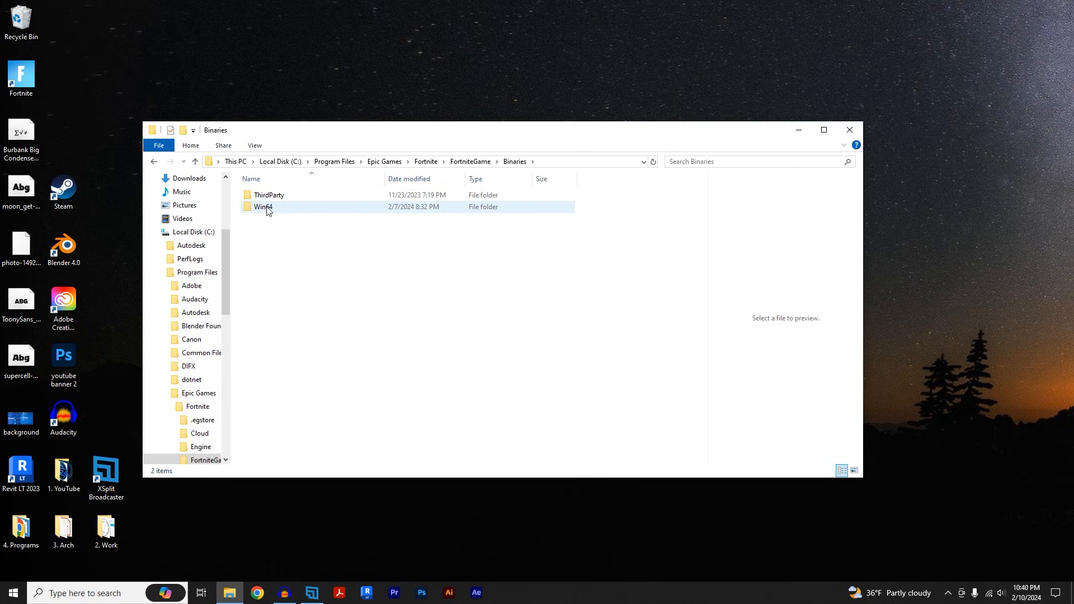
double_click(263, 207)
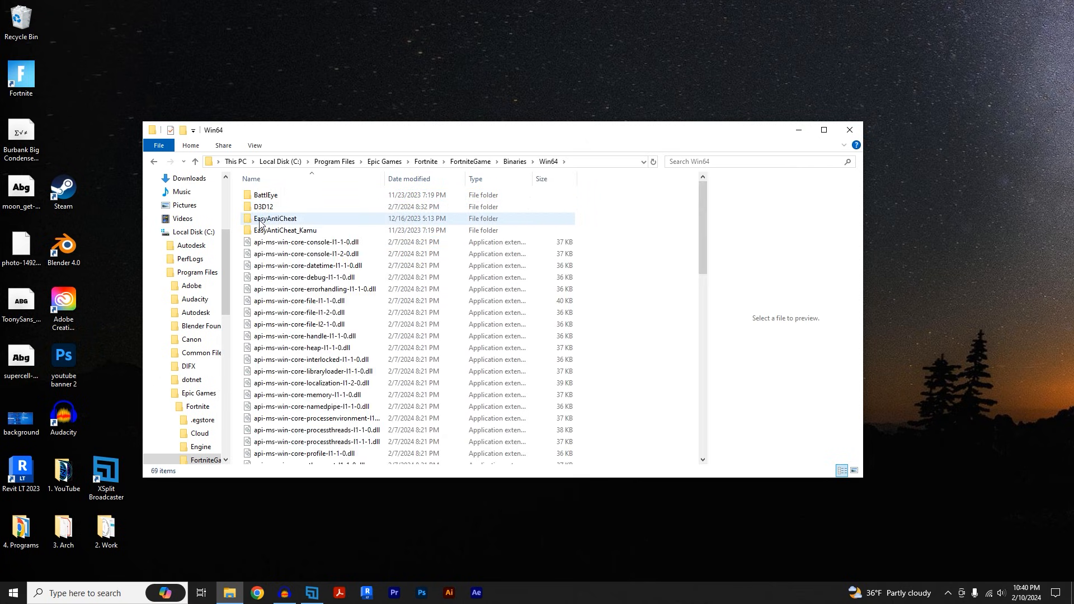
double_click(276, 219)
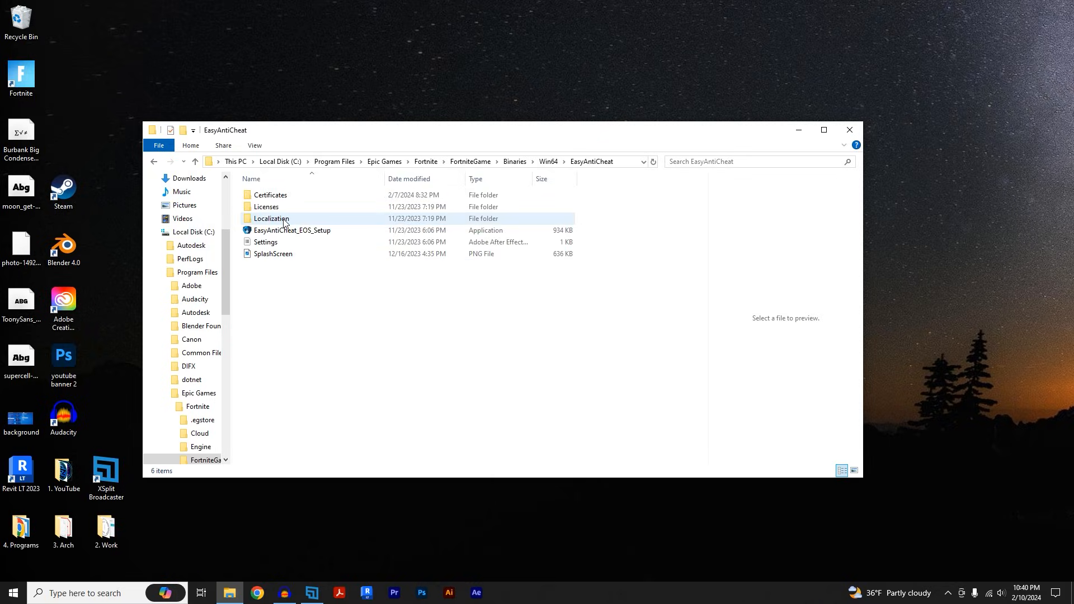
click(293, 229)
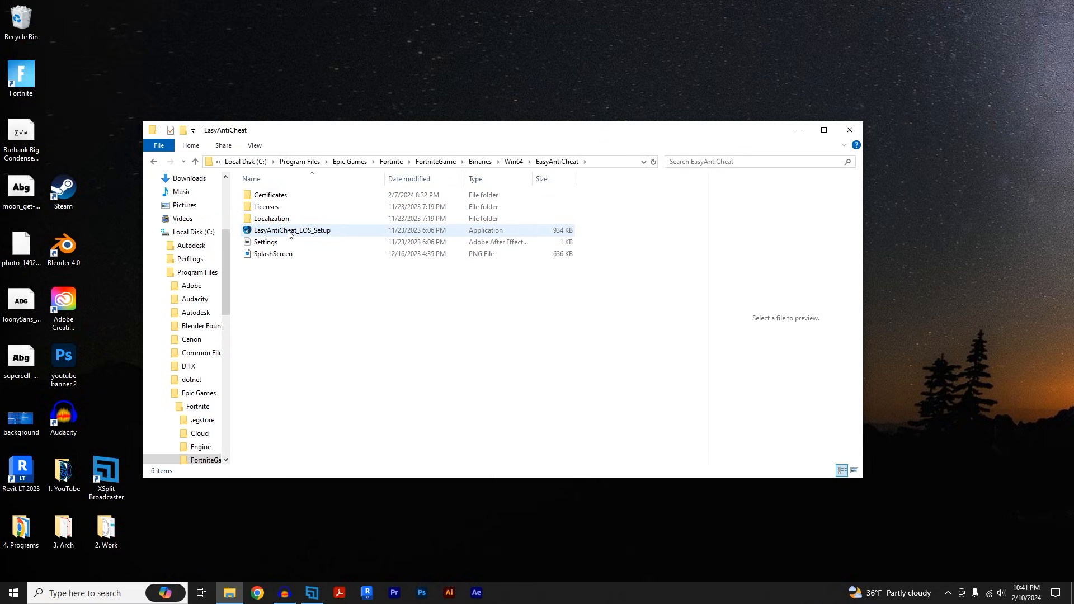
mouse_move(306, 233)
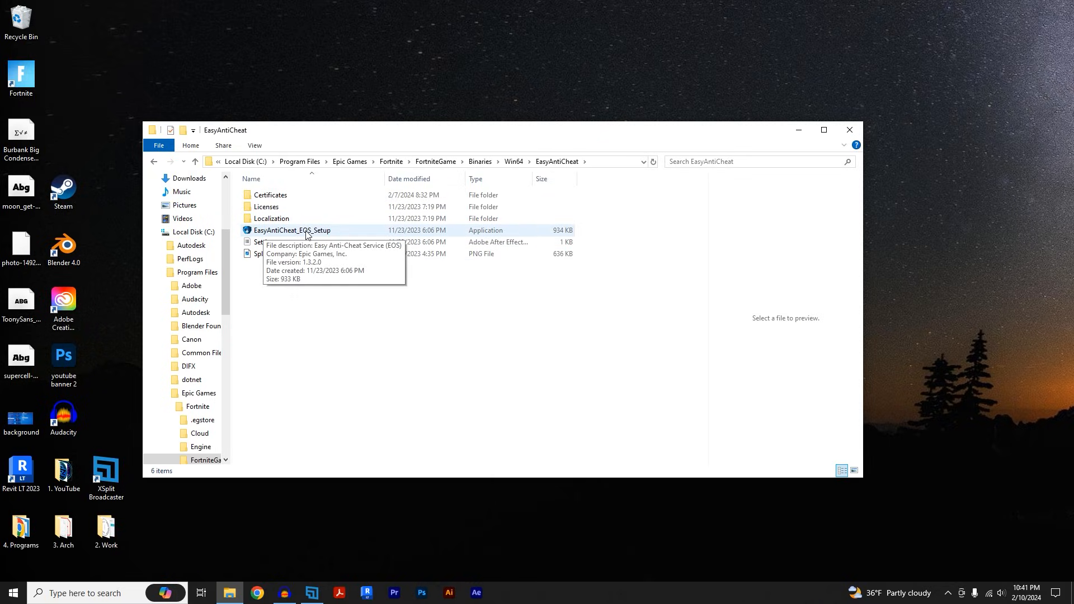
Create an EasyAntiCheat_EOS_Setup shortcut in the EasyAntiCheat folder
right_click(291, 230)
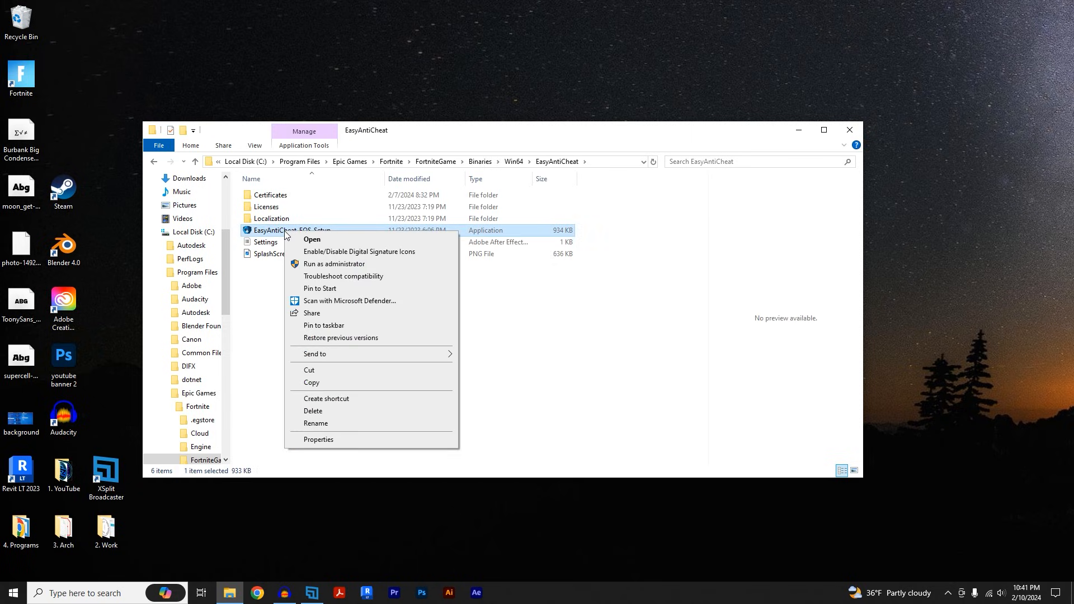
mouse_move(331, 402)
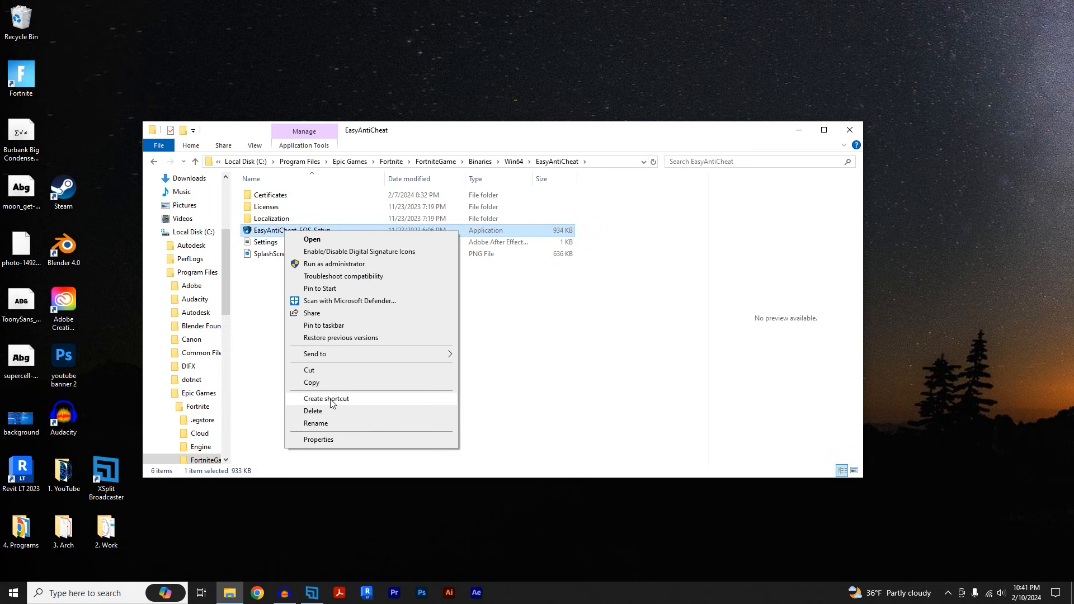
click(326, 397)
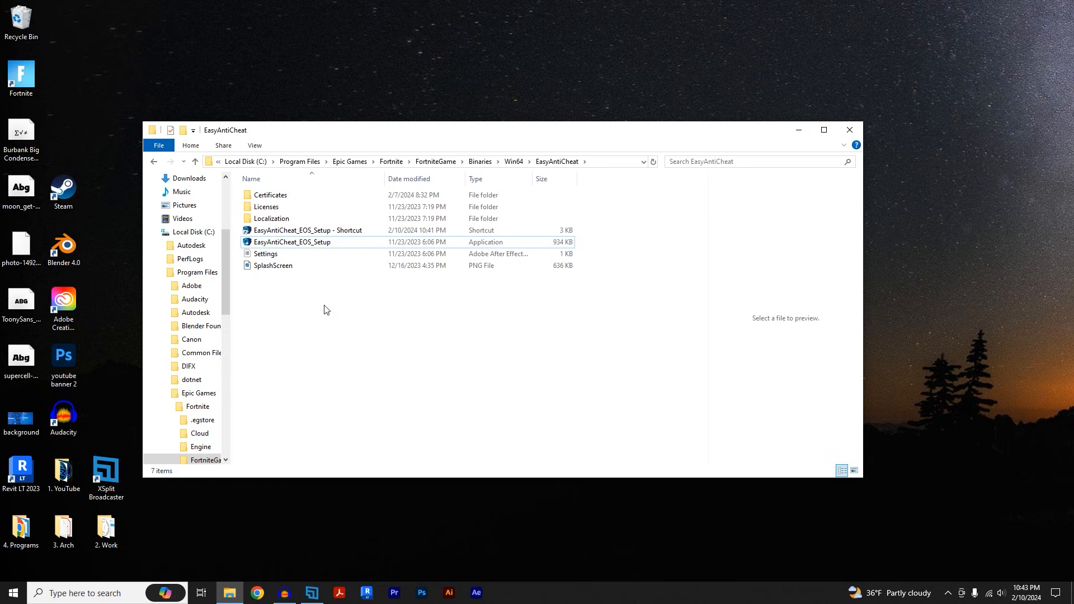
click(291, 242)
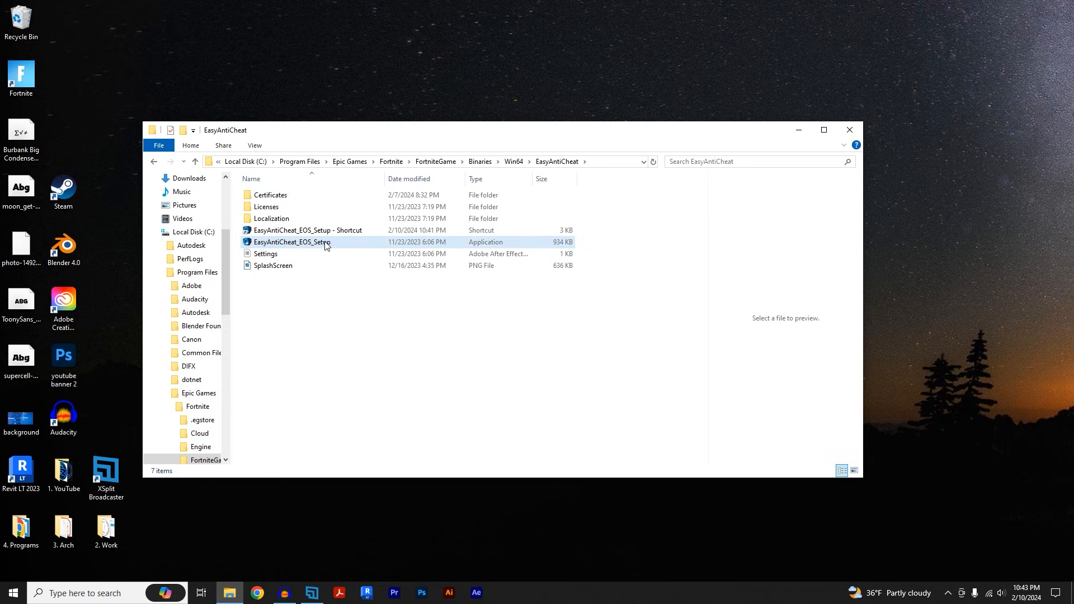
Send EasyAntiCheat_EOS_Setup to Desktop (create shortcut), then select the new shortcut
right_click(291, 241)
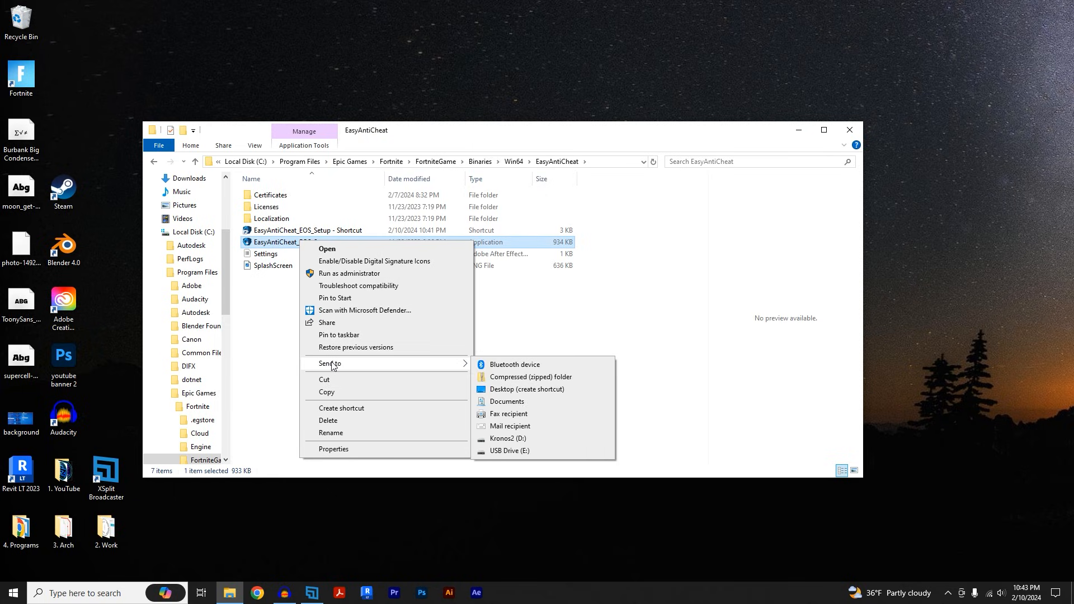
mouse_move(526, 390)
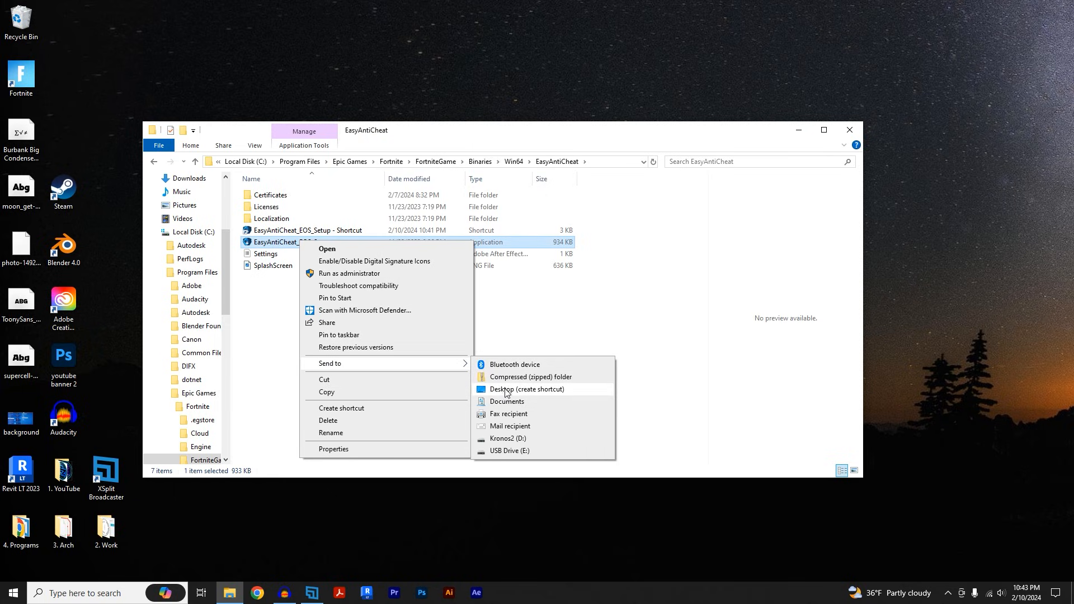
click(527, 389)
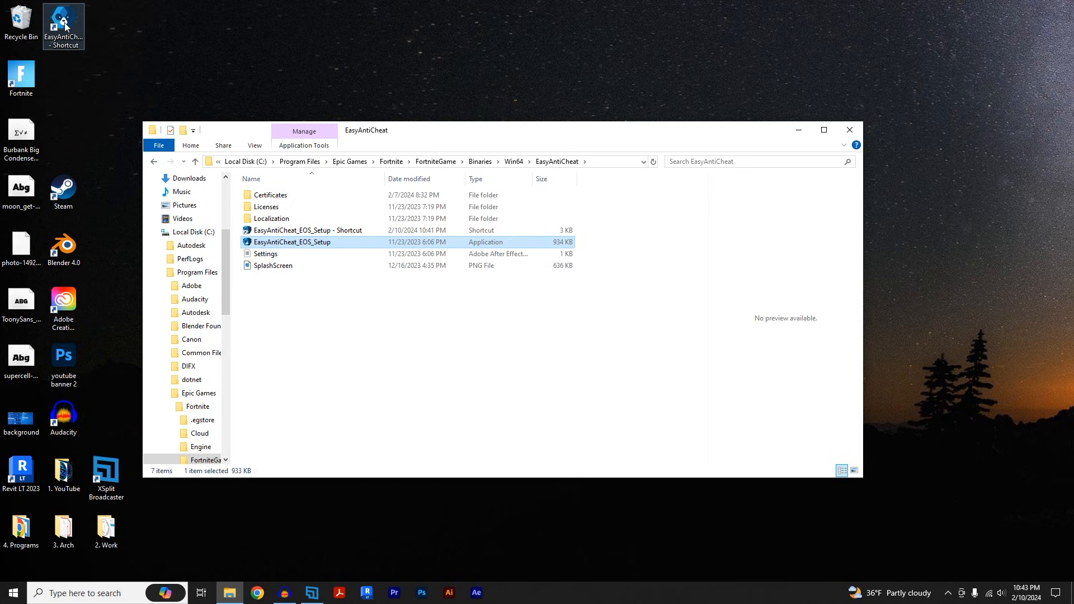
click(308, 230)
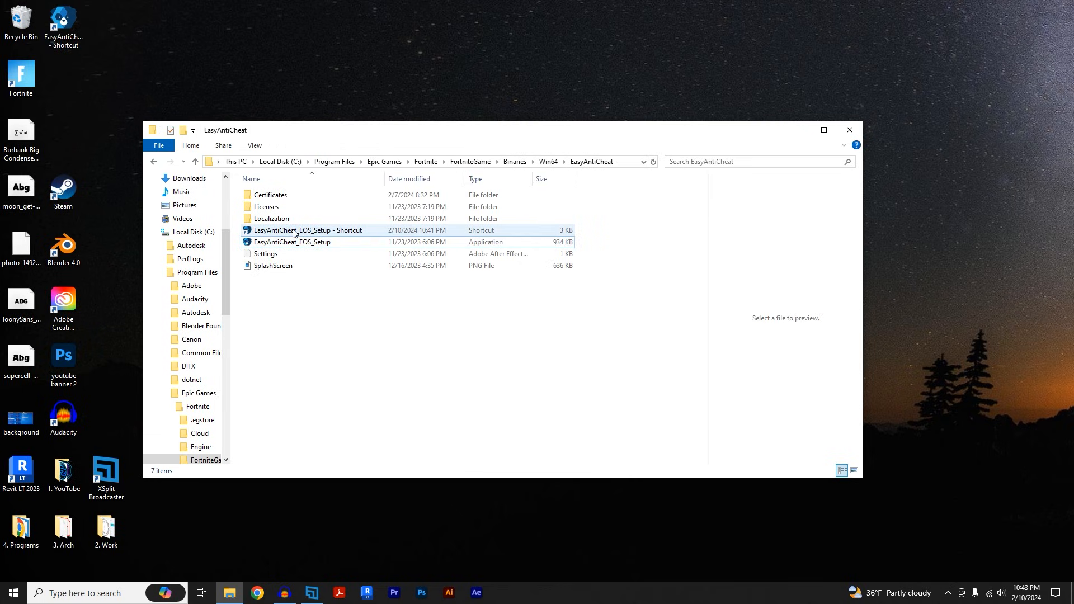
Append 'repair' to the shortcut's Target in Properties and confirm with OK
right_click(307, 230)
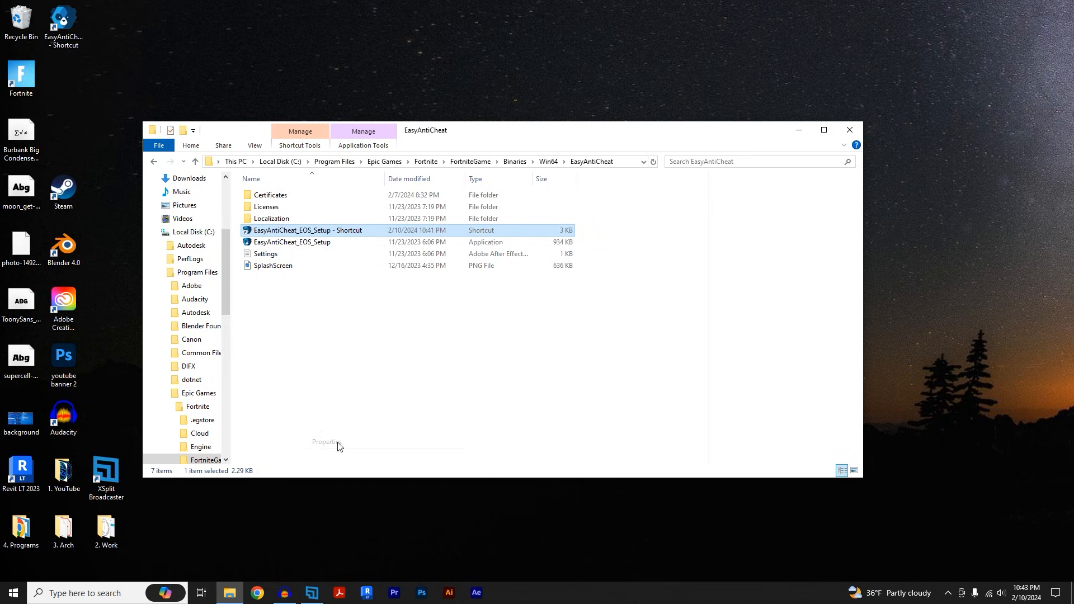
click(326, 442)
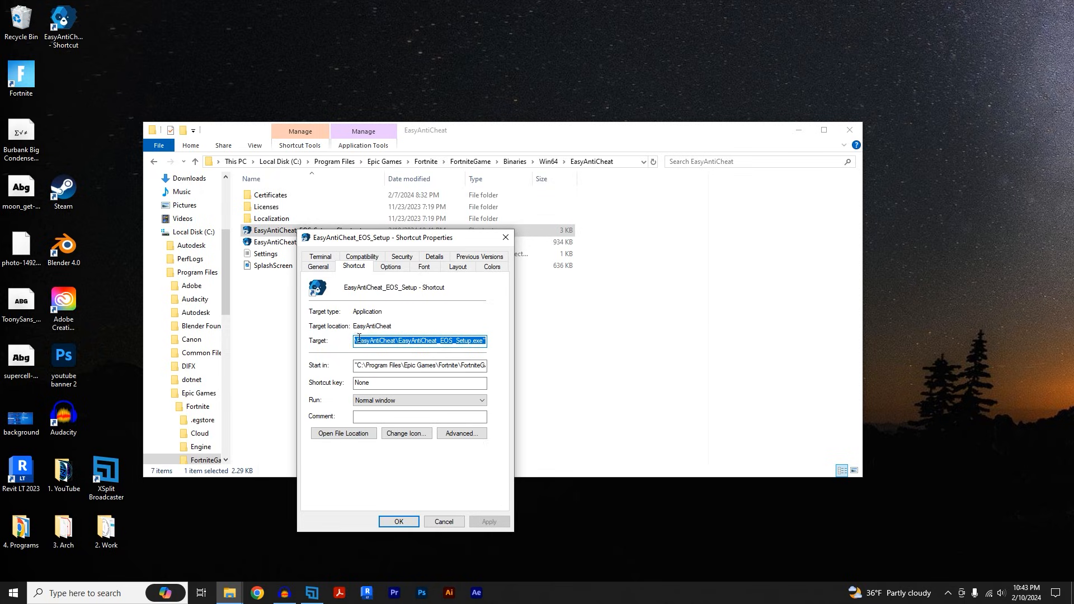
click(480, 341)
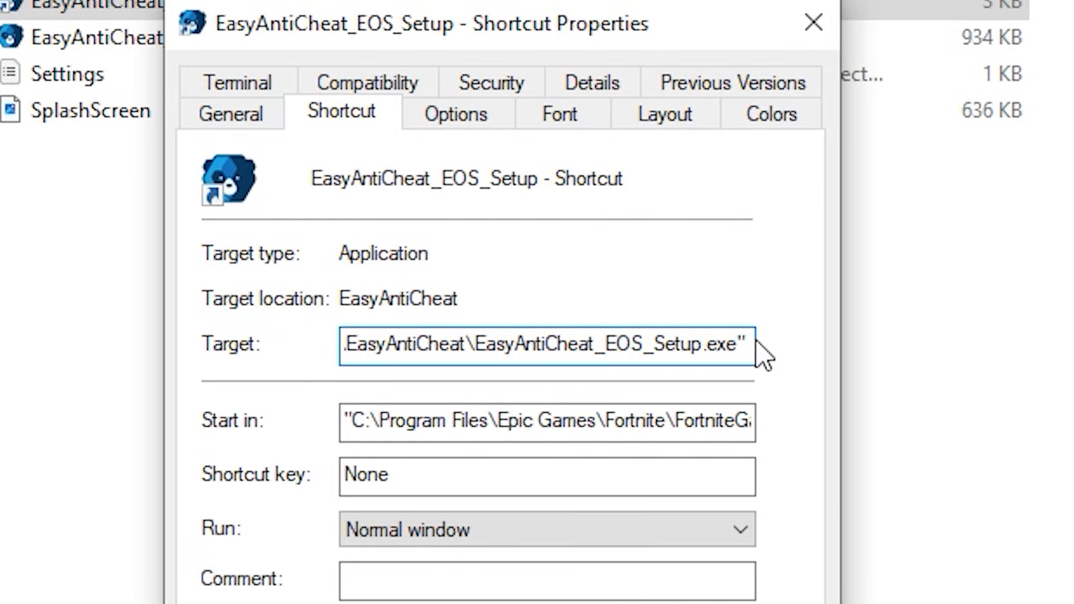
text(rep)
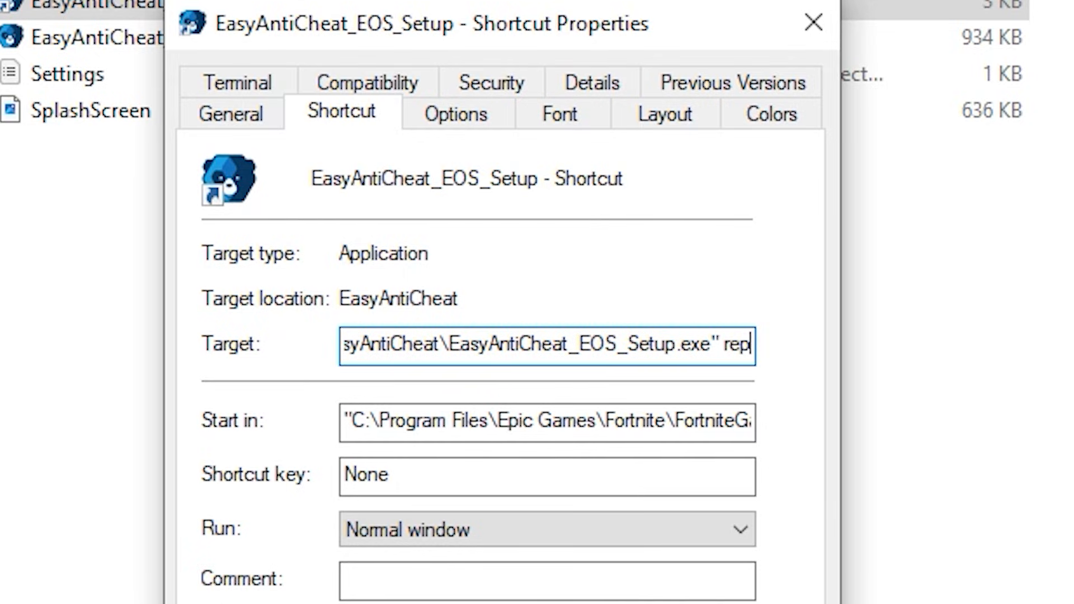
text(air)
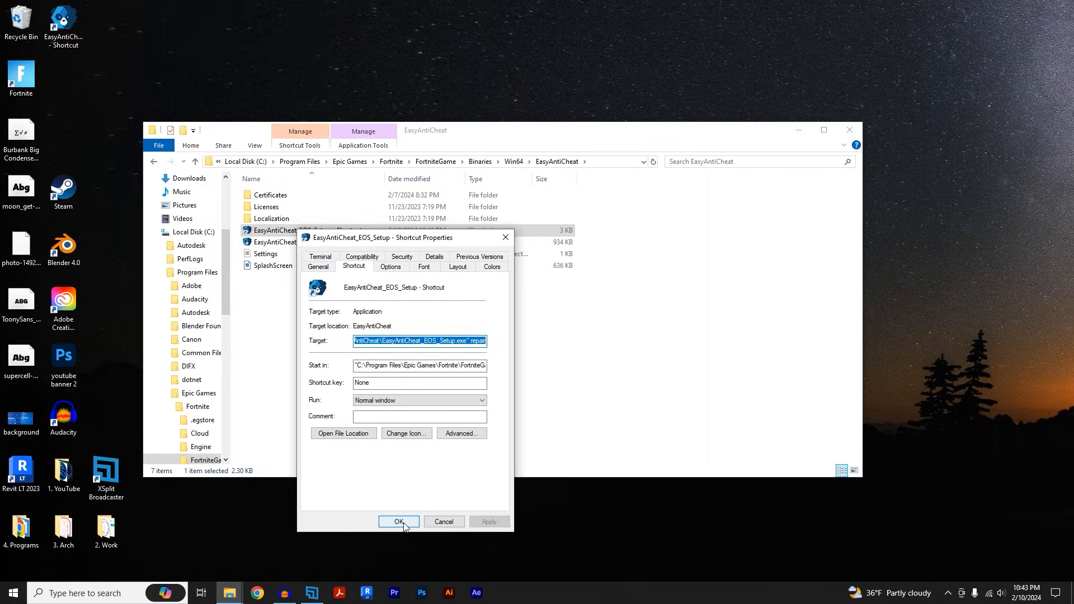
click(398, 522)
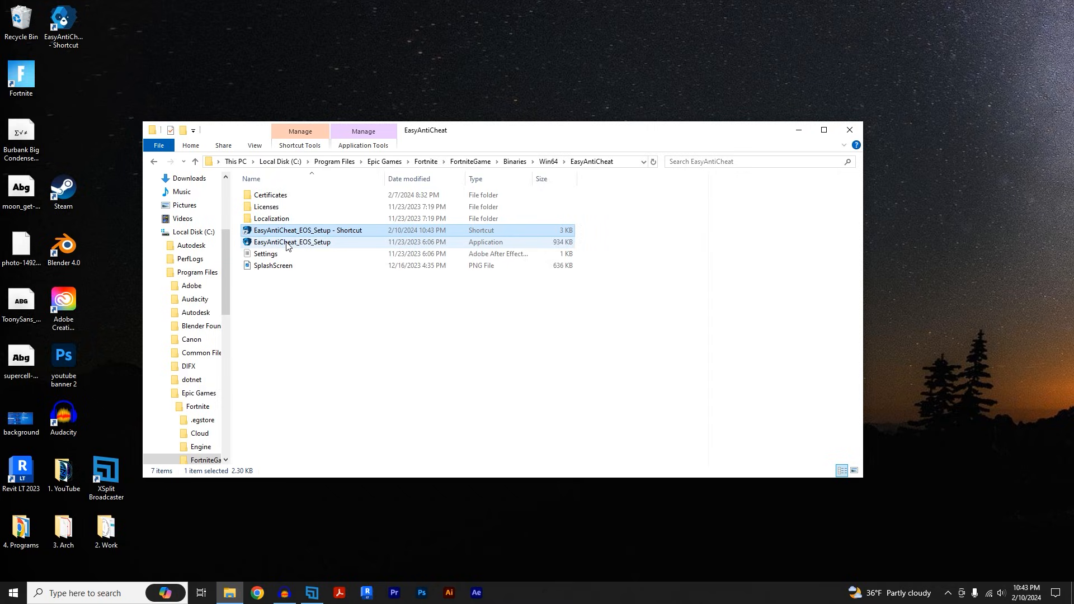
Run the EasyAntiCheat_EOS_Setup - Shortcut to launch the repair console
double_click(308, 230)
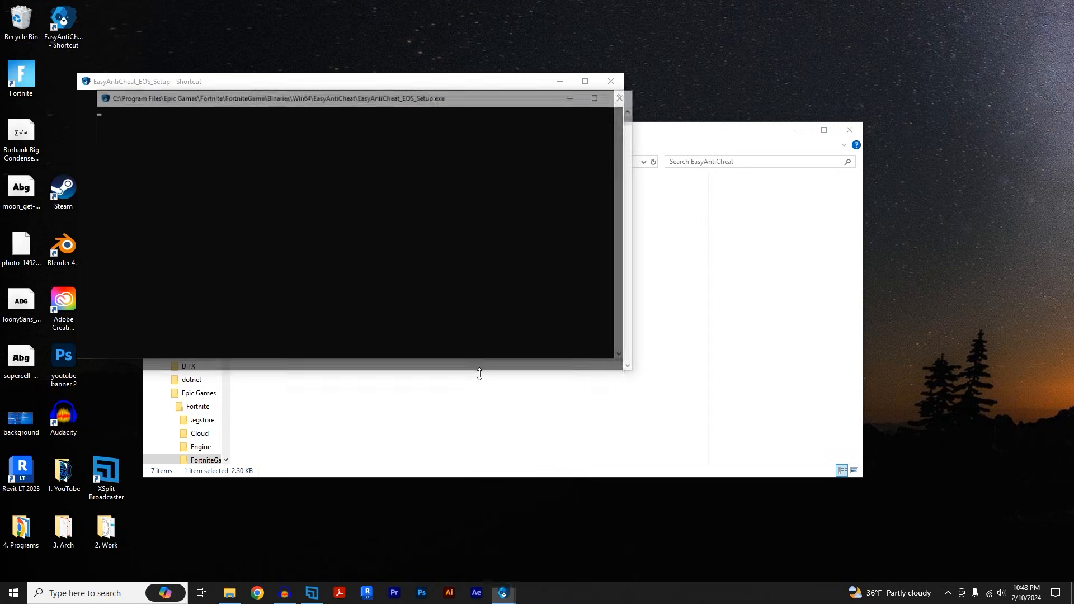
click(610, 81)
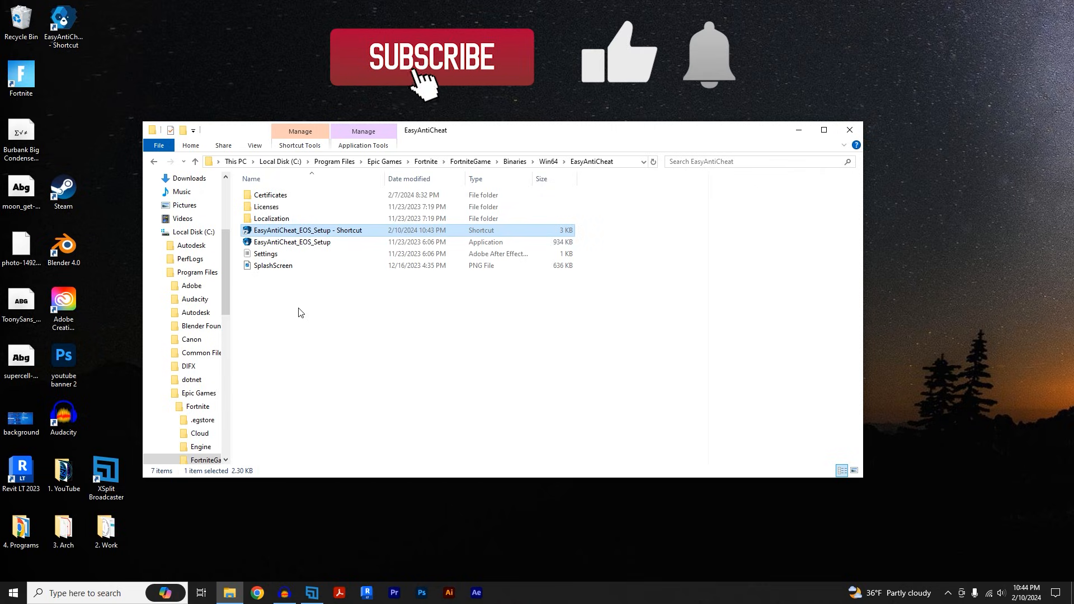